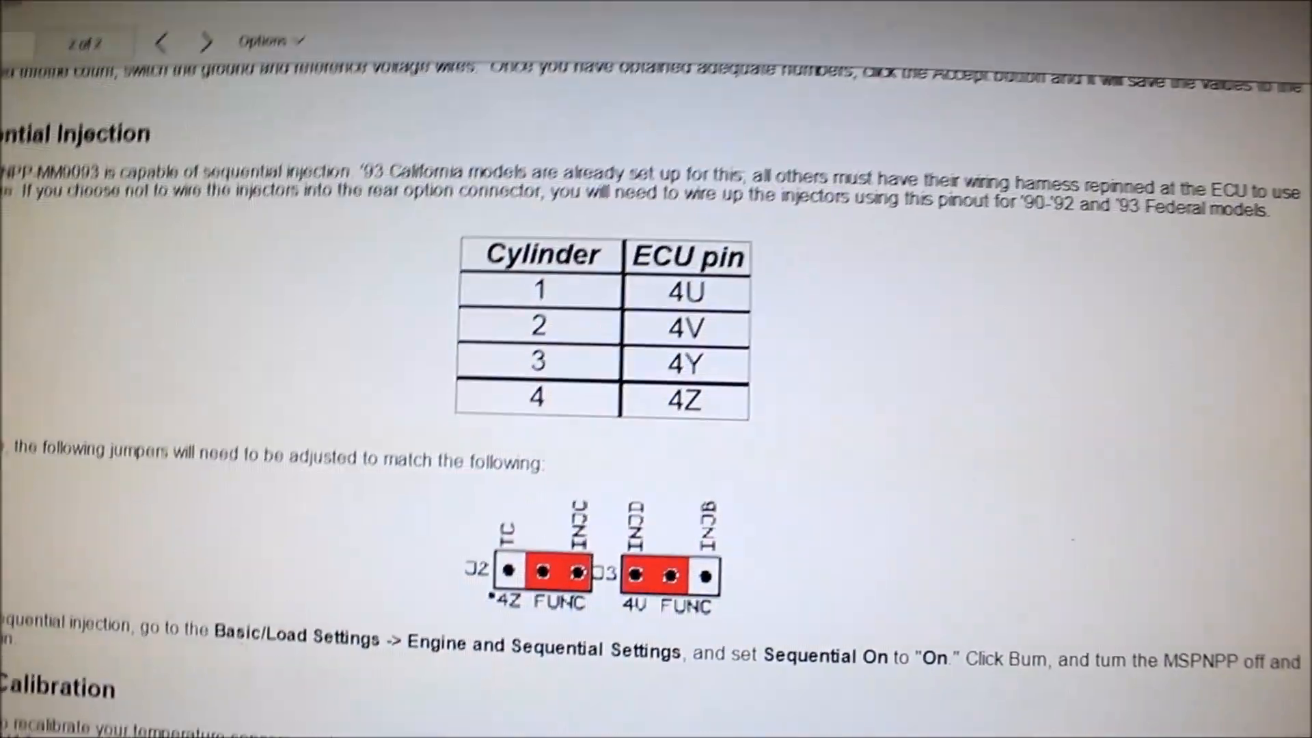
Start a new project and enter 'VVT Boss' as the project name
scroll("down", 3)
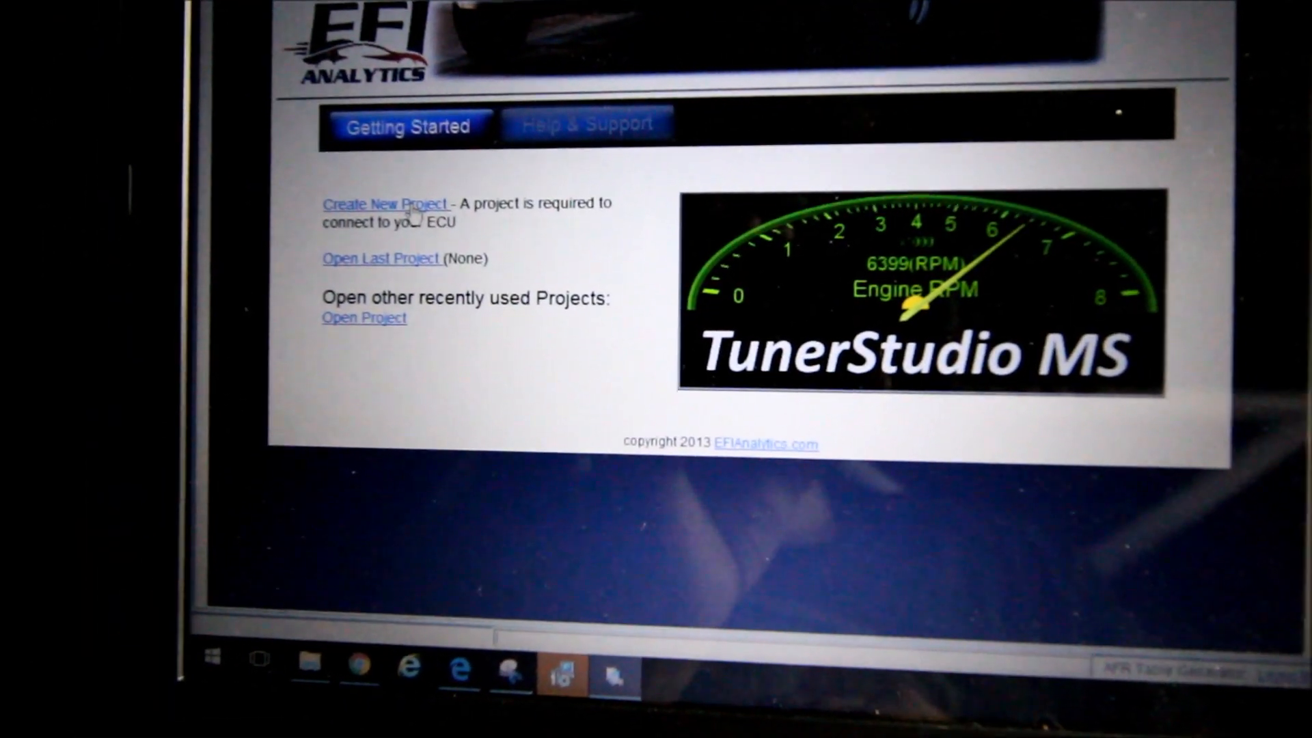
left_click(386, 203)
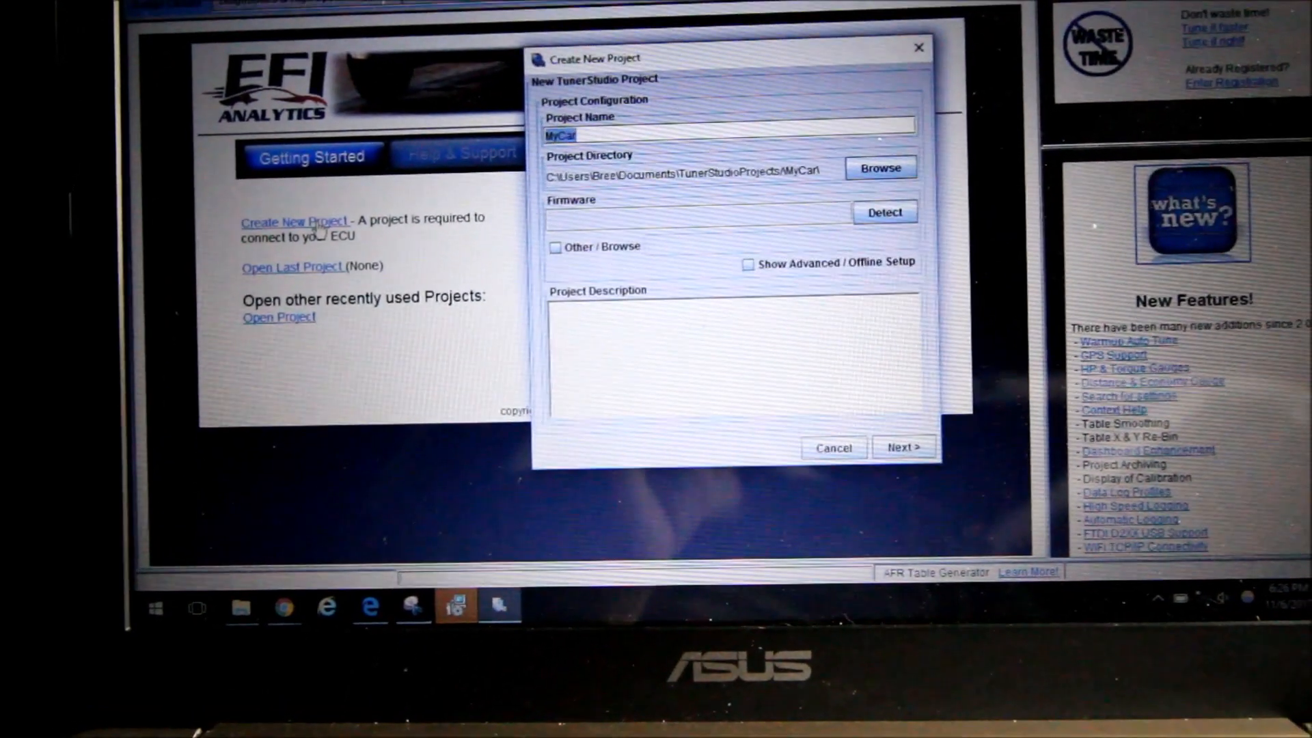
type("VVT Boss")
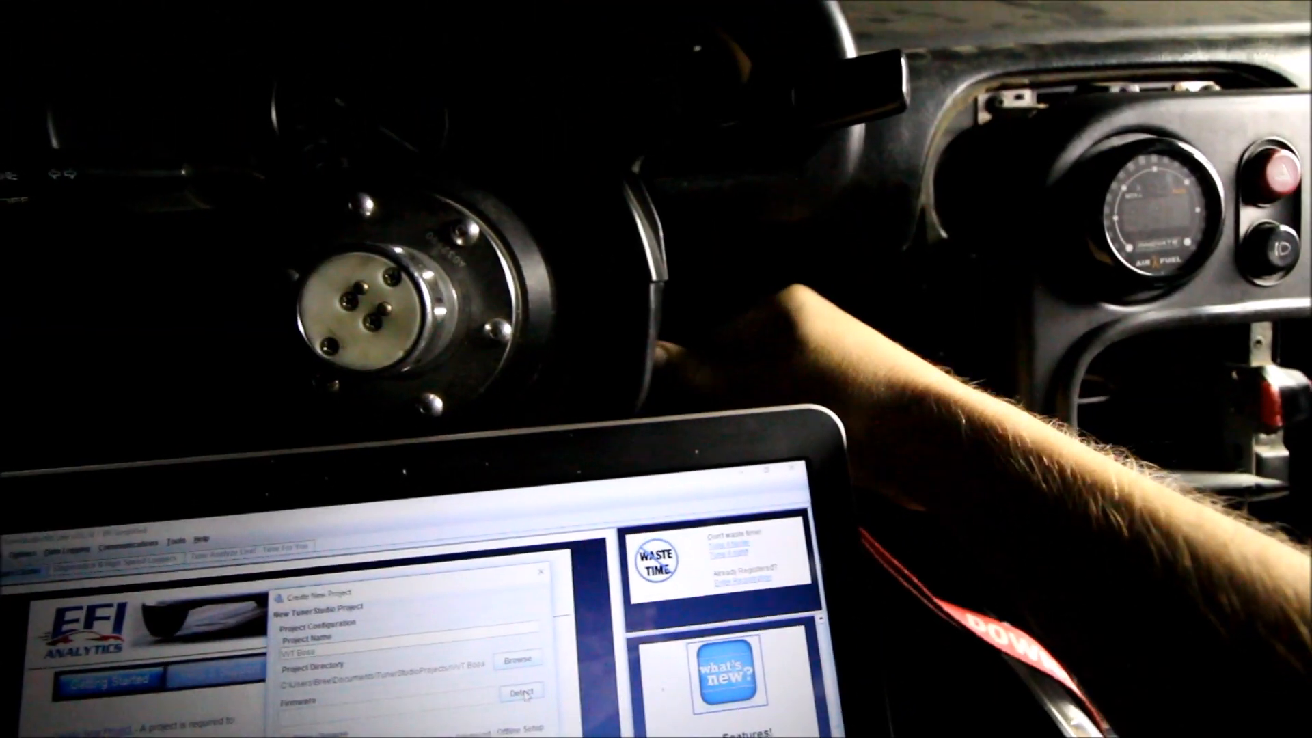
Detect the MS3 firmware and complete the VVT Boss project setup
left_click(520, 690)
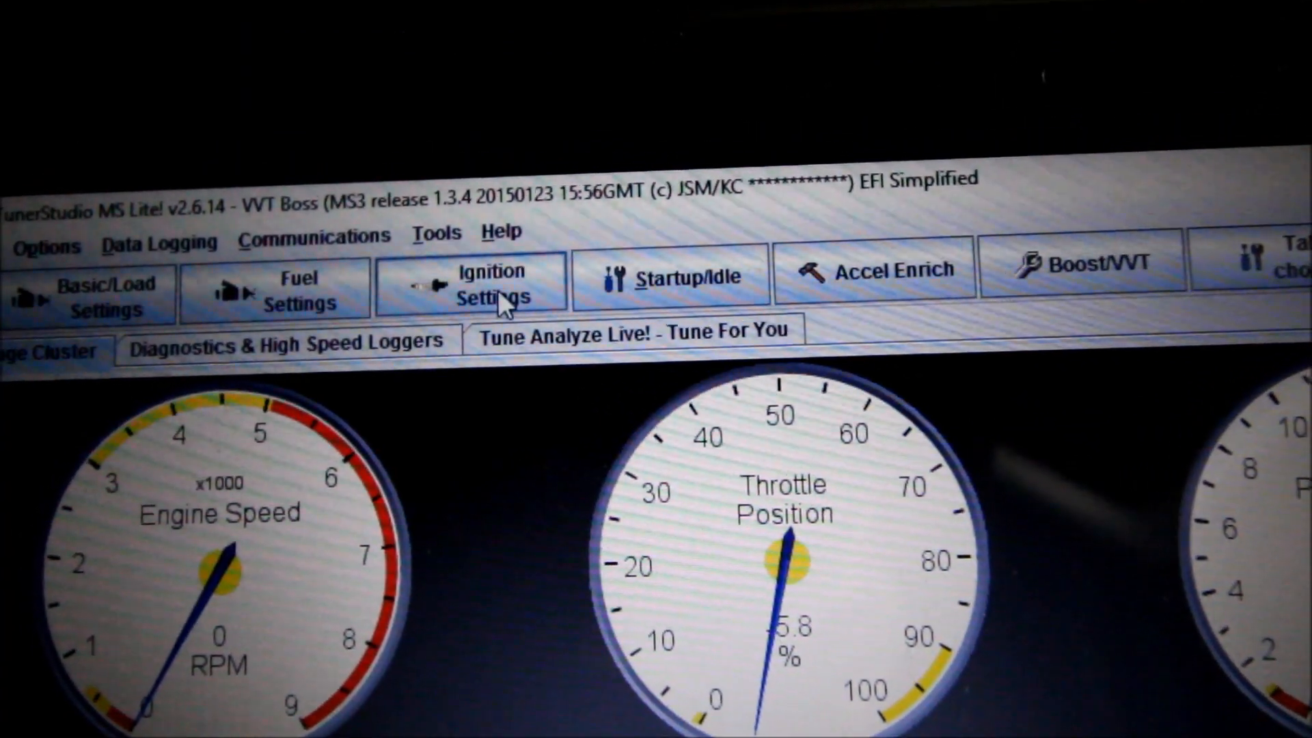
left_click(473, 288)
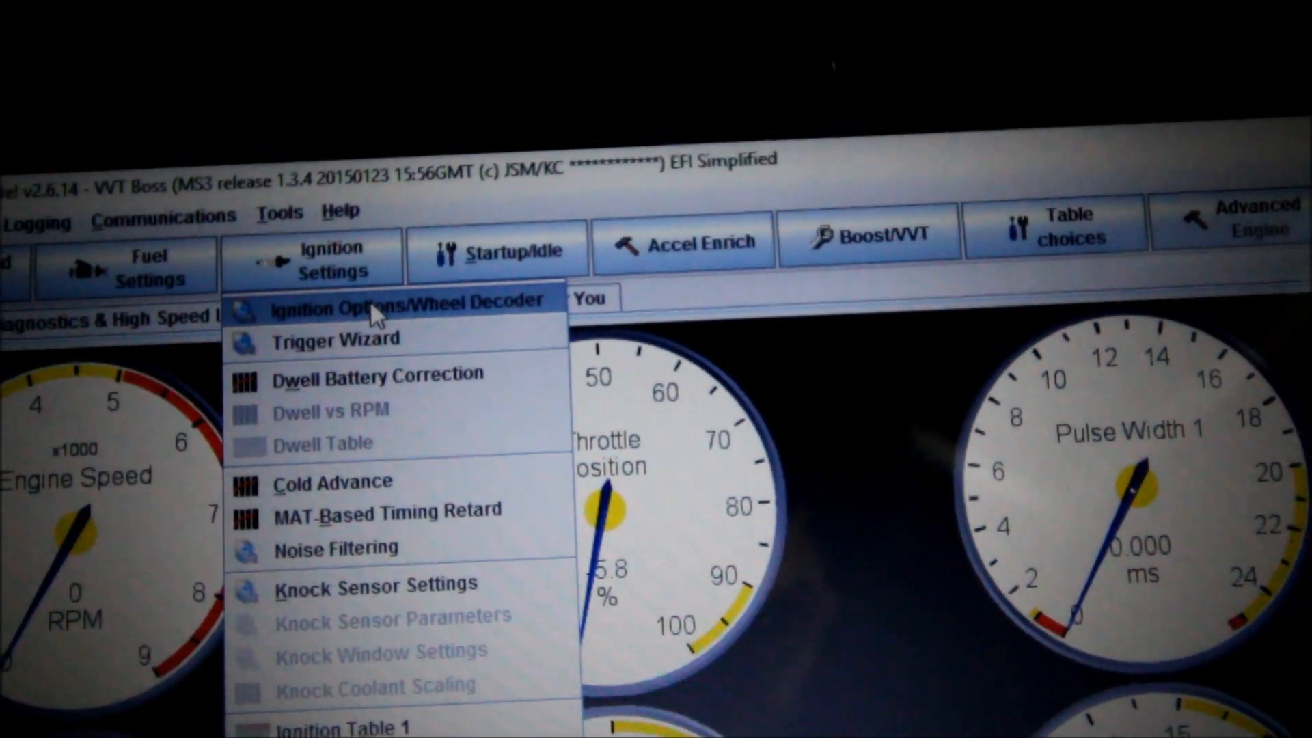
Set the wheel decoder Spark Mode to Miata 36-2 in Ignition Options
left_click(395, 299)
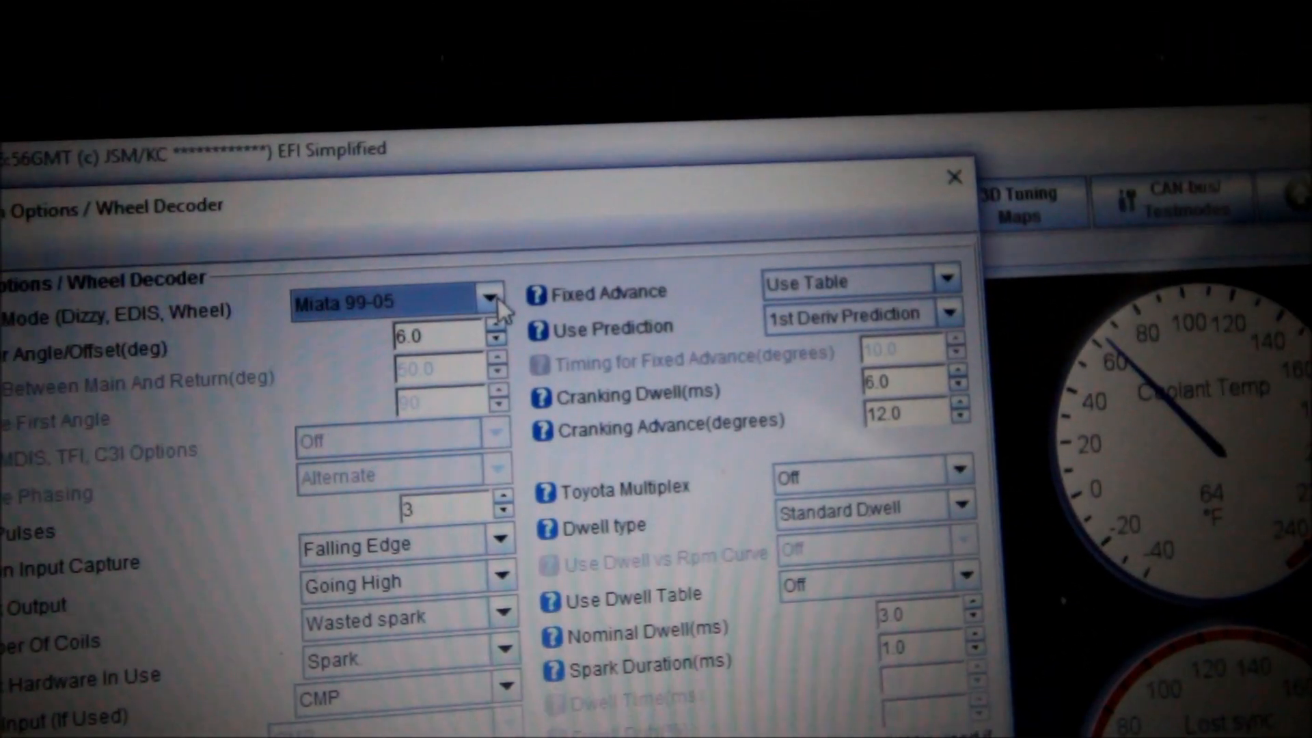
left_click(488, 298)
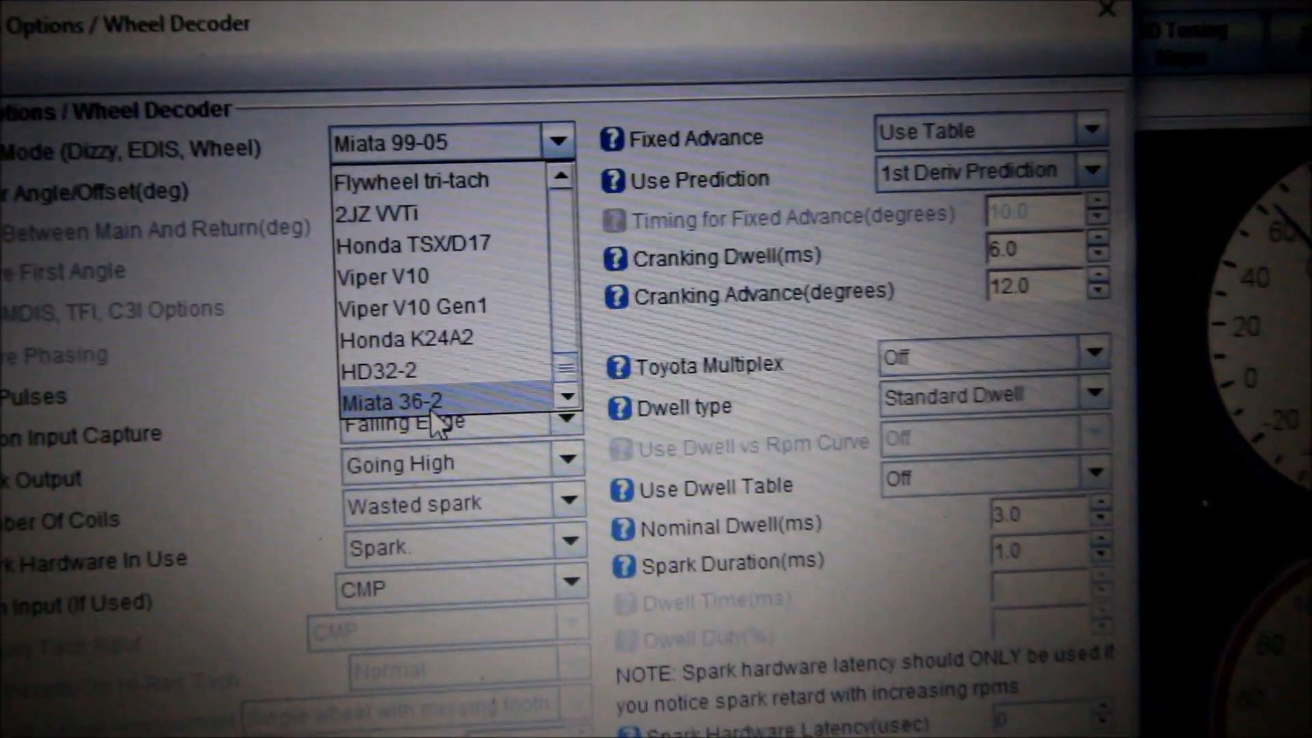
left_click(391, 402)
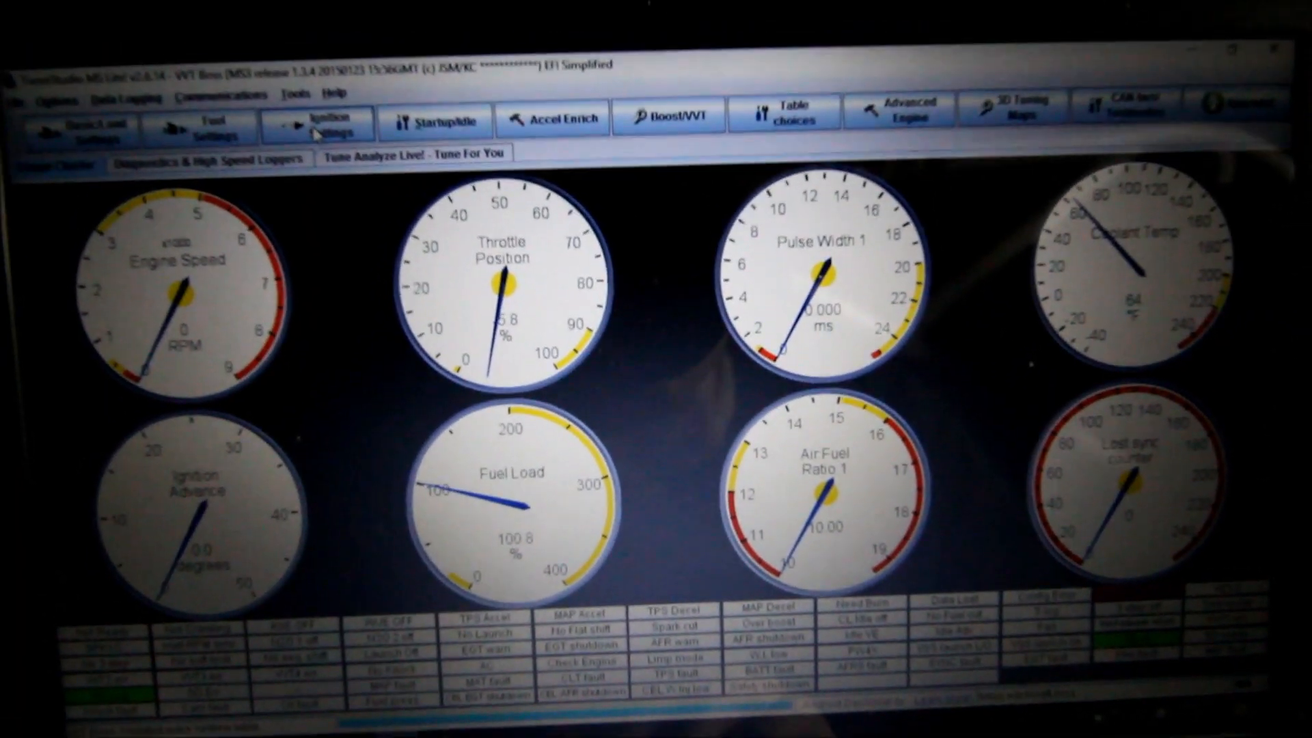
left_click(318, 123)
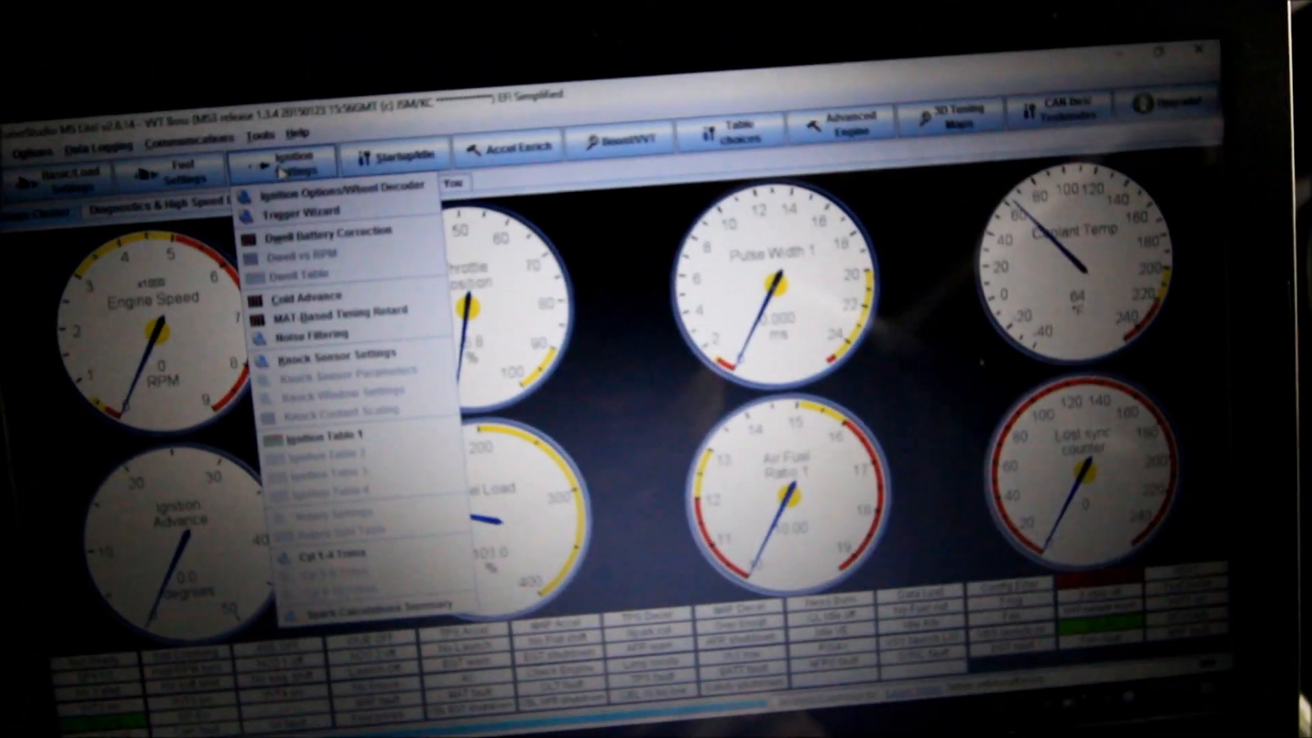
left_click(335, 194)
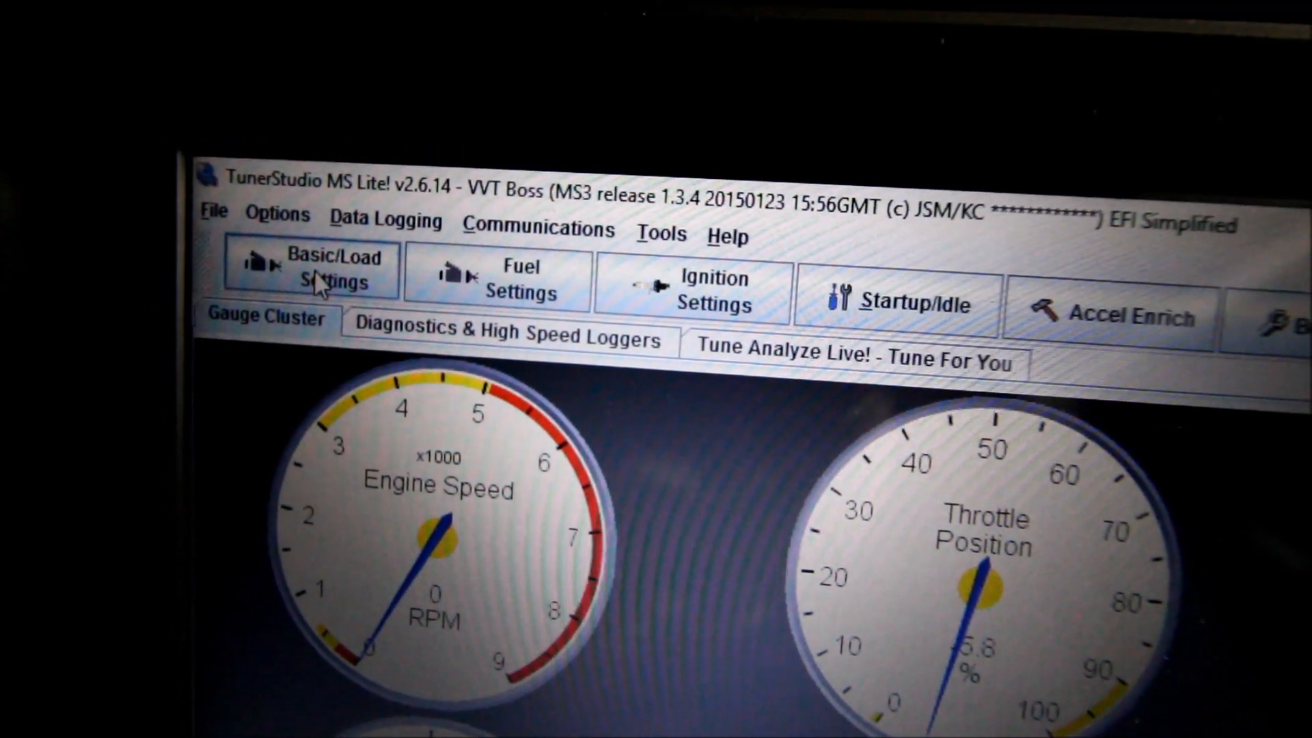
Calculate required fuel for 1884 cc, 4 cylinders, 1000 cc/min injectors and 14.7 AFR
left_click(322, 276)
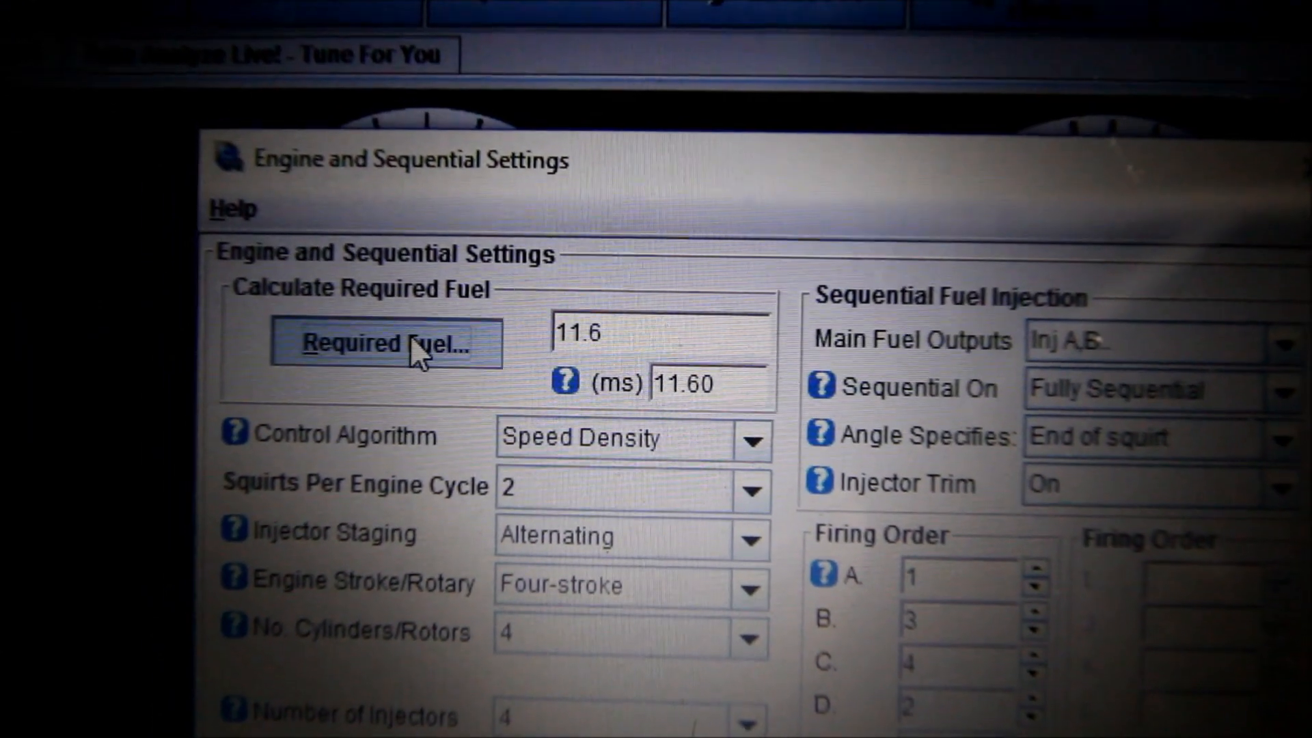
left_click(385, 343)
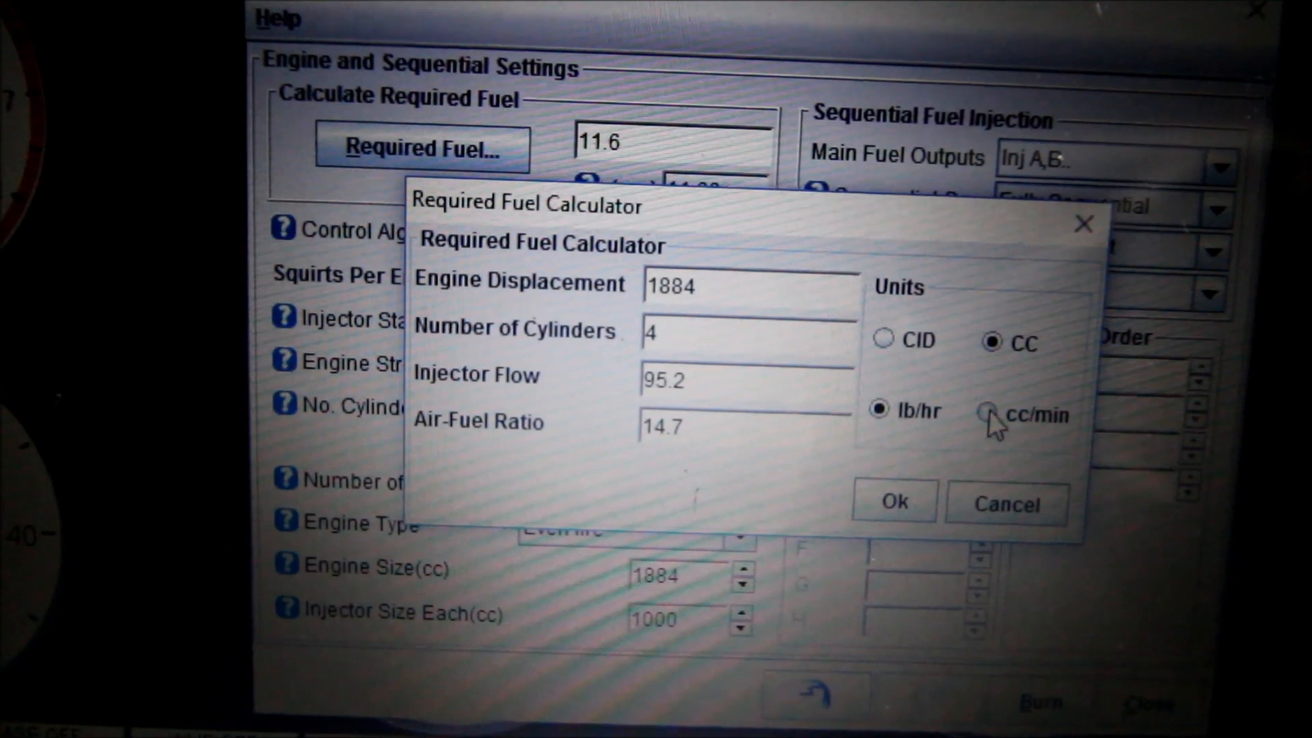
left_click(988, 417)
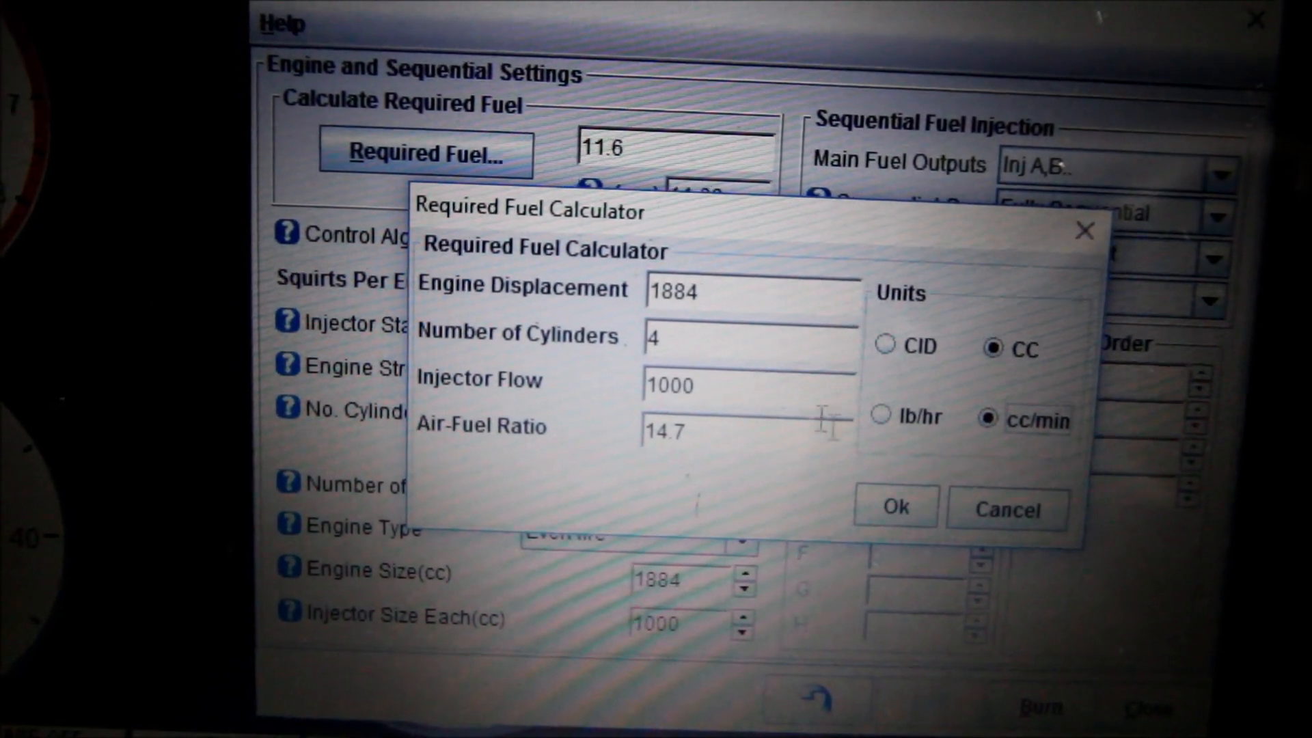
left_click(893, 508)
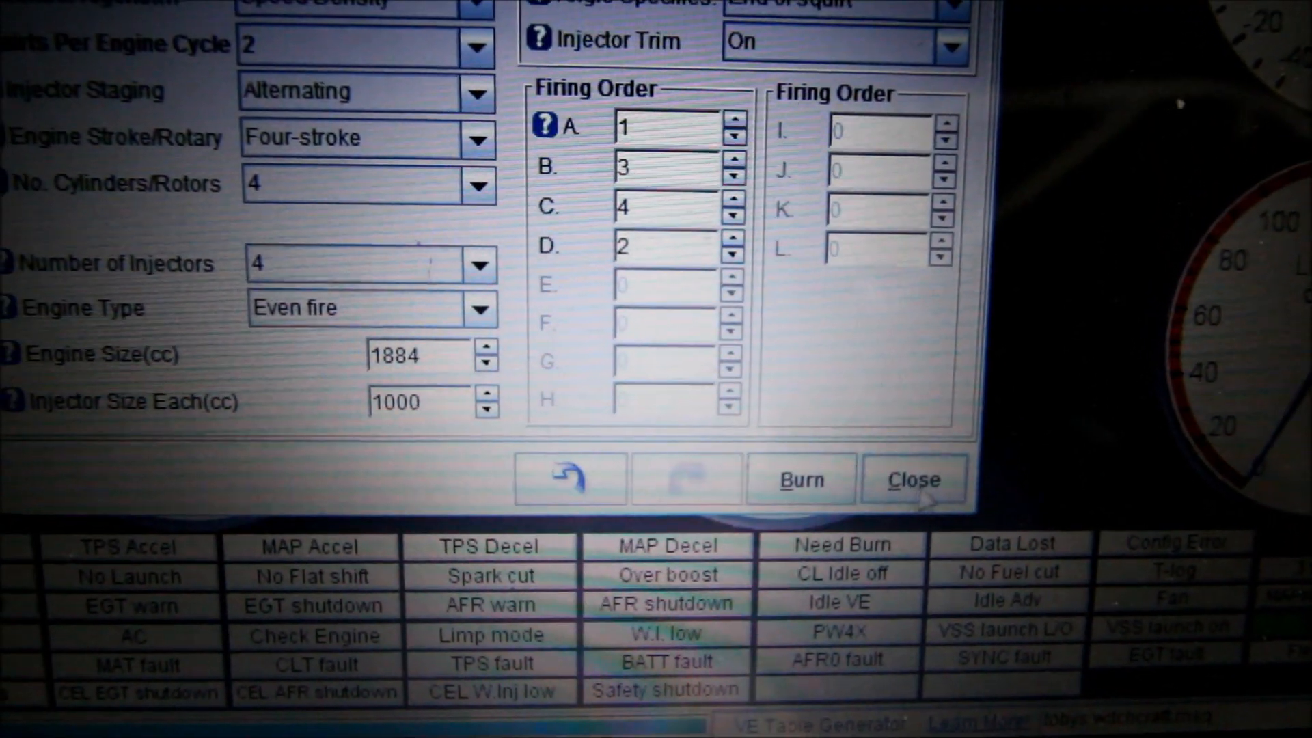
Set Sequential On to Fully Sequential in Engine and Sequential Settings
left_click(913, 479)
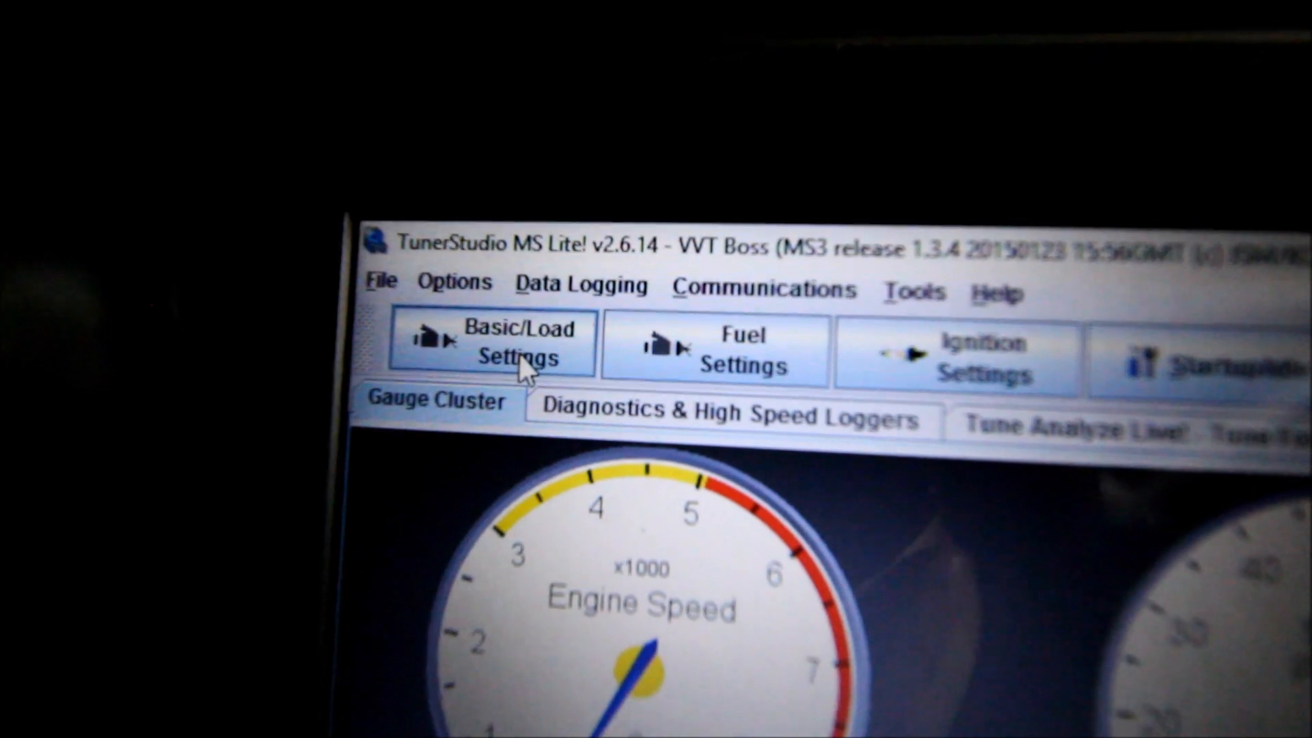
left_click(492, 343)
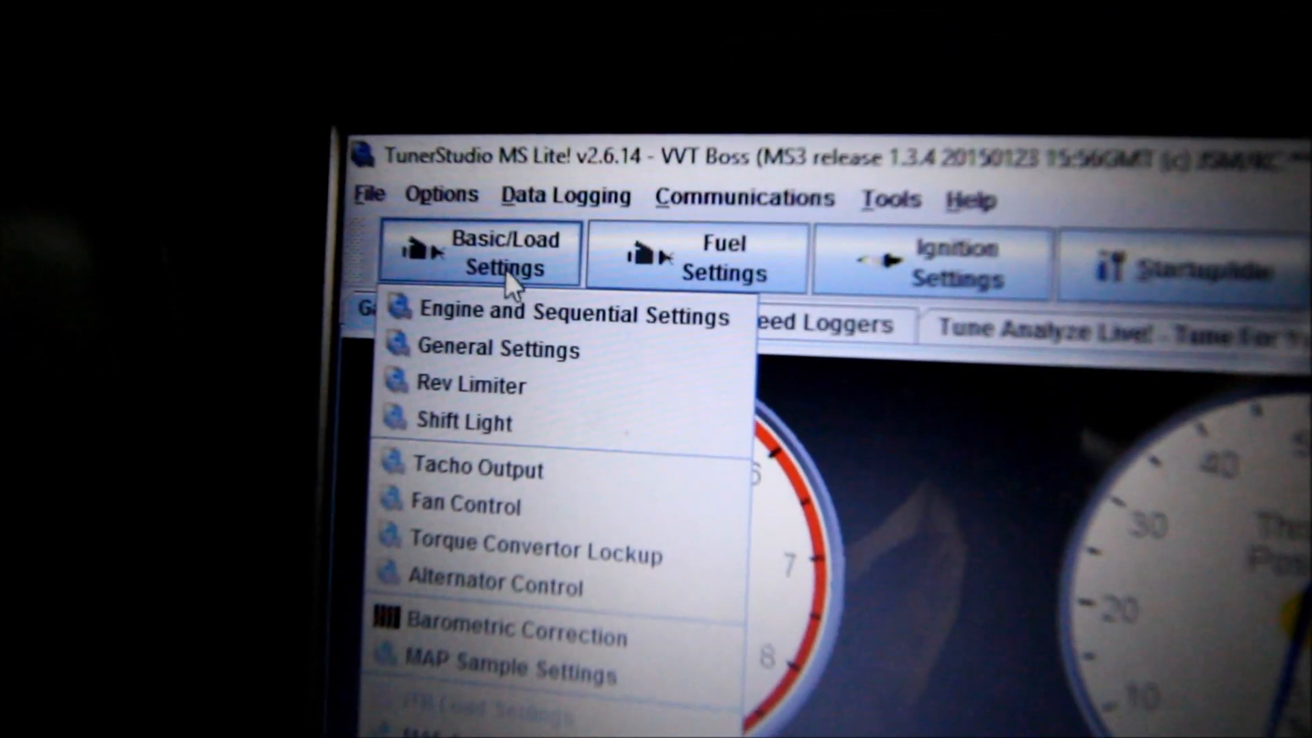
left_click(571, 313)
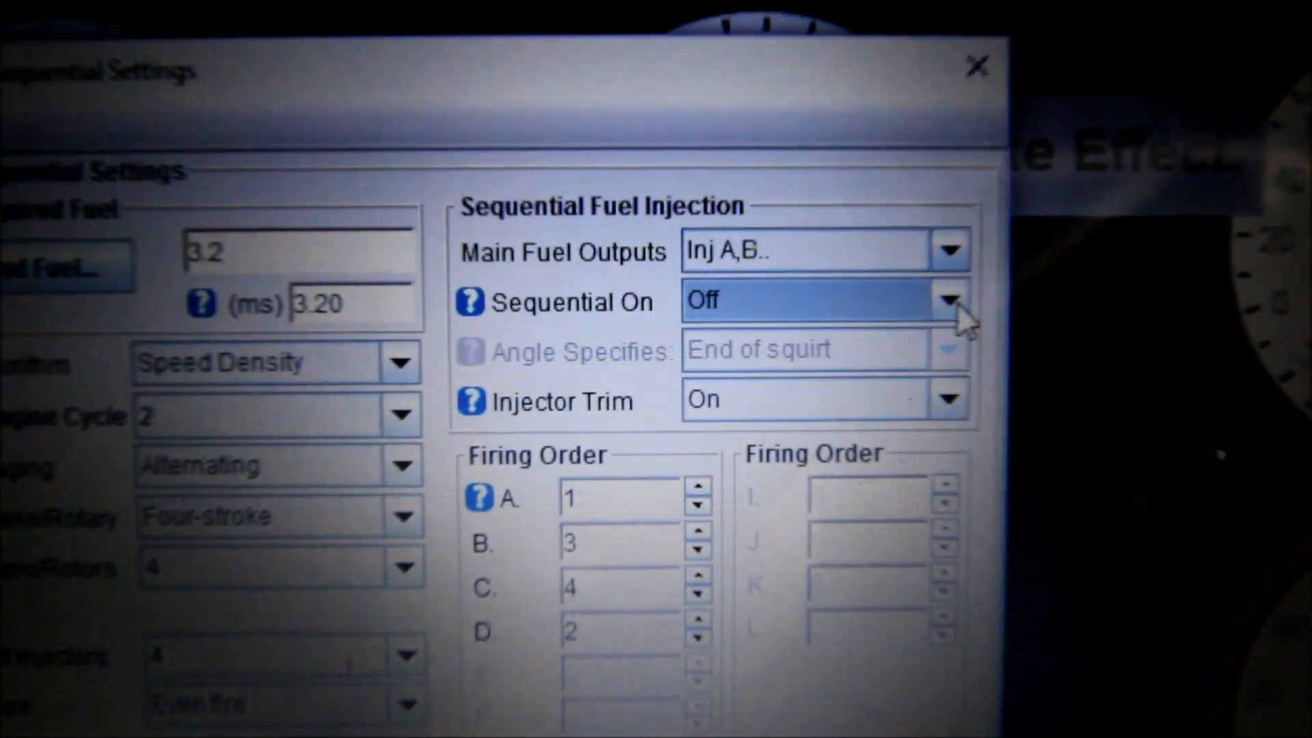
left_click(947, 301)
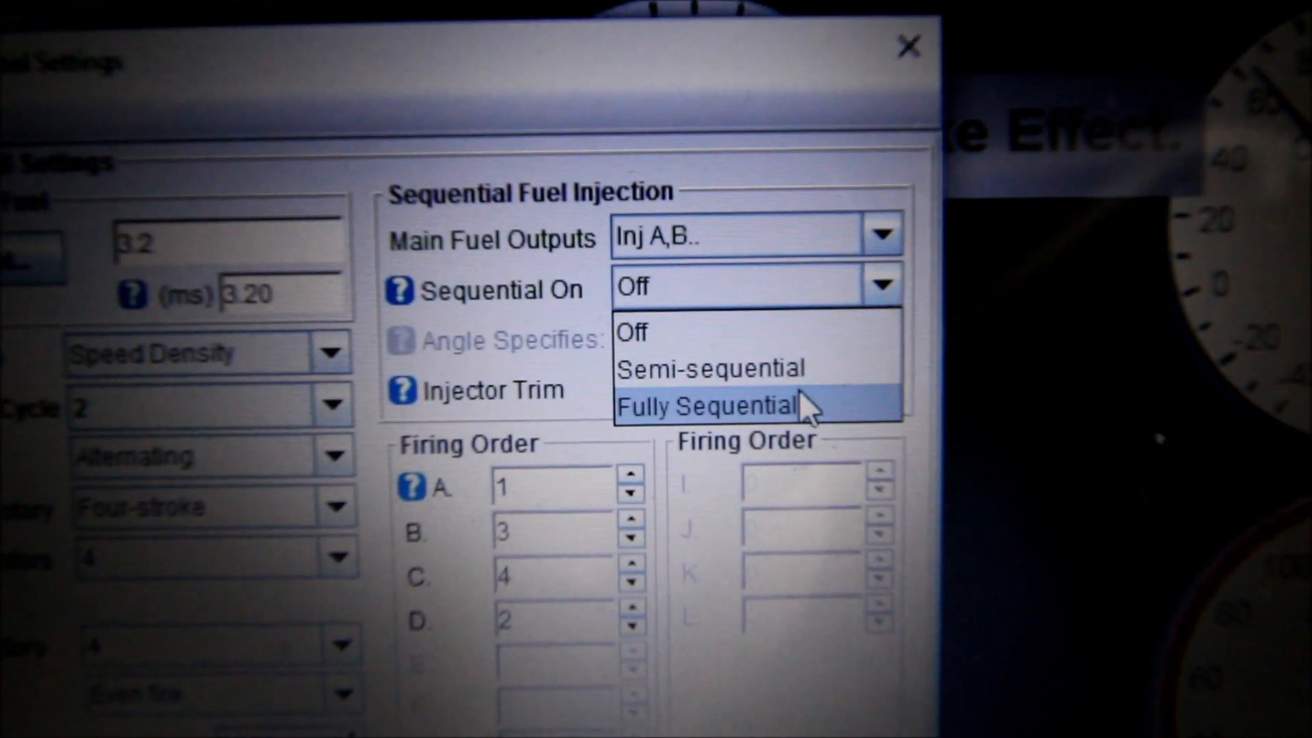
left_click(707, 406)
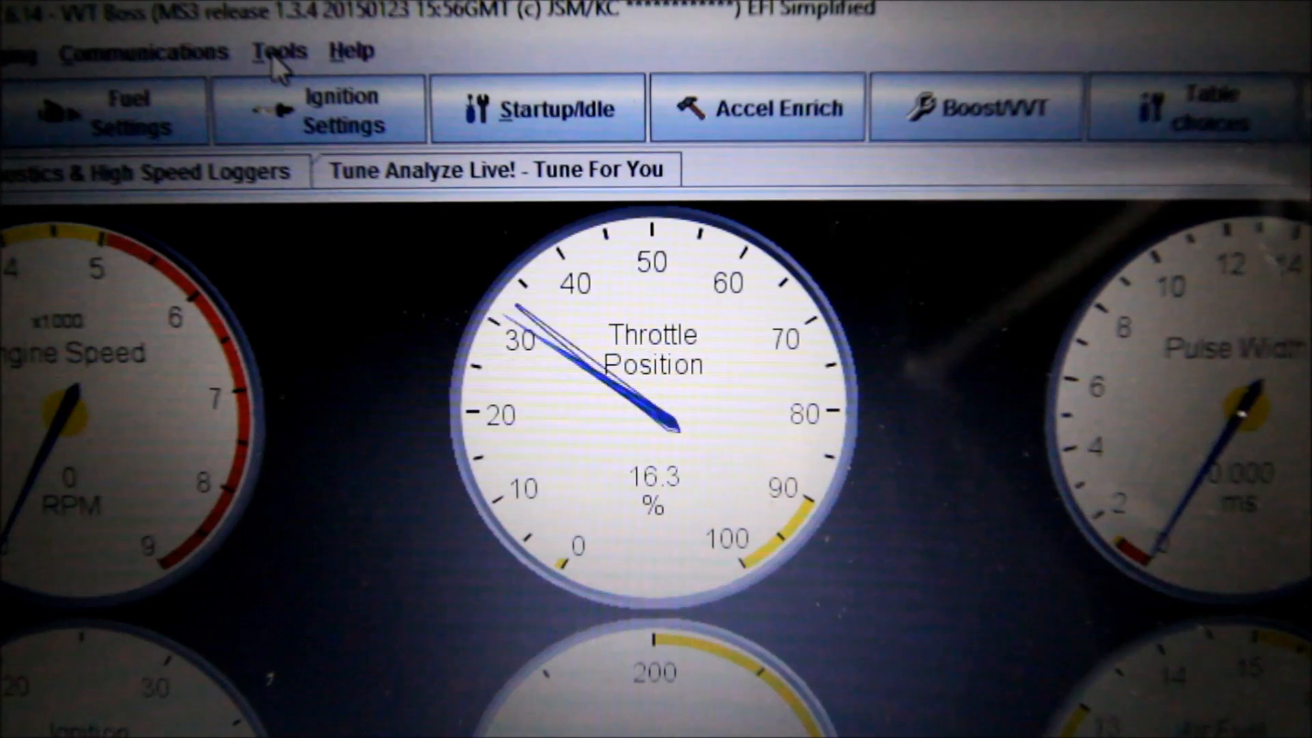
Calibrate the TPS at 80 counts closed and 591 counts full throttle, and accept
left_click(279, 50)
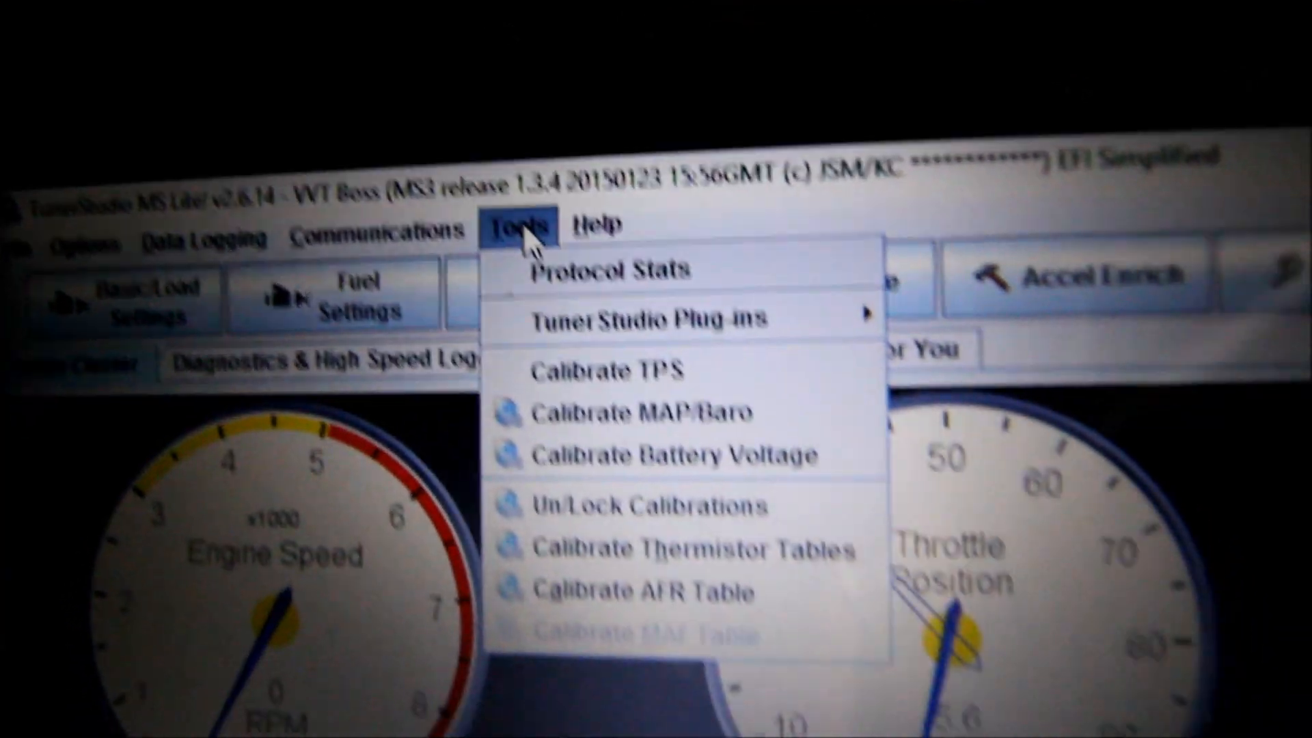
left_click(600, 370)
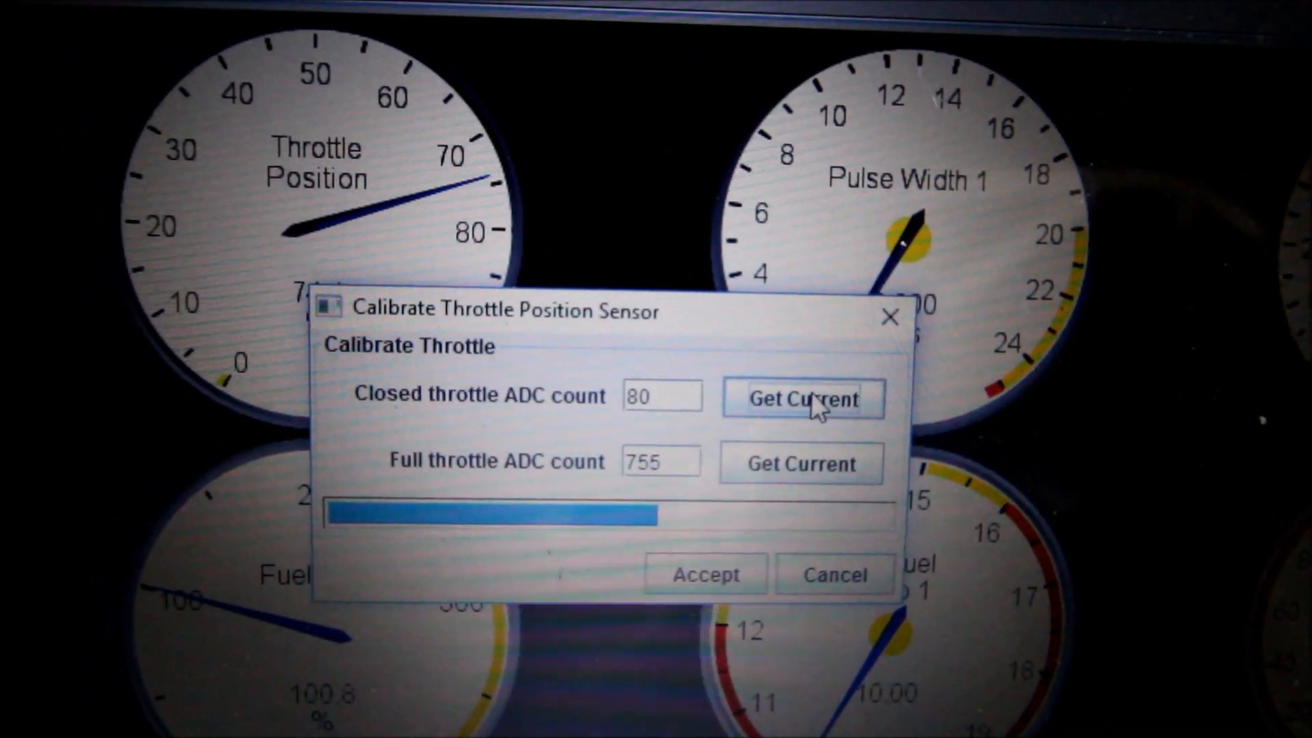
left_click(798, 463)
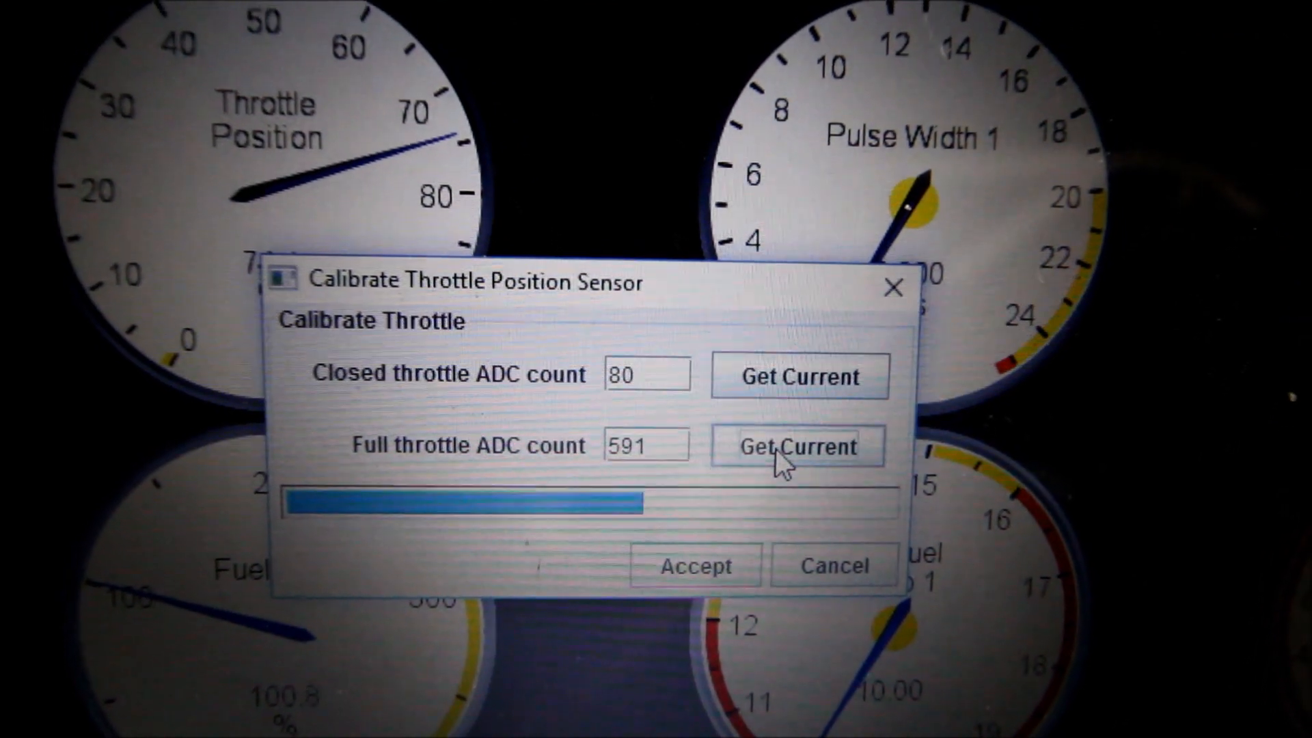
left_click(793, 444)
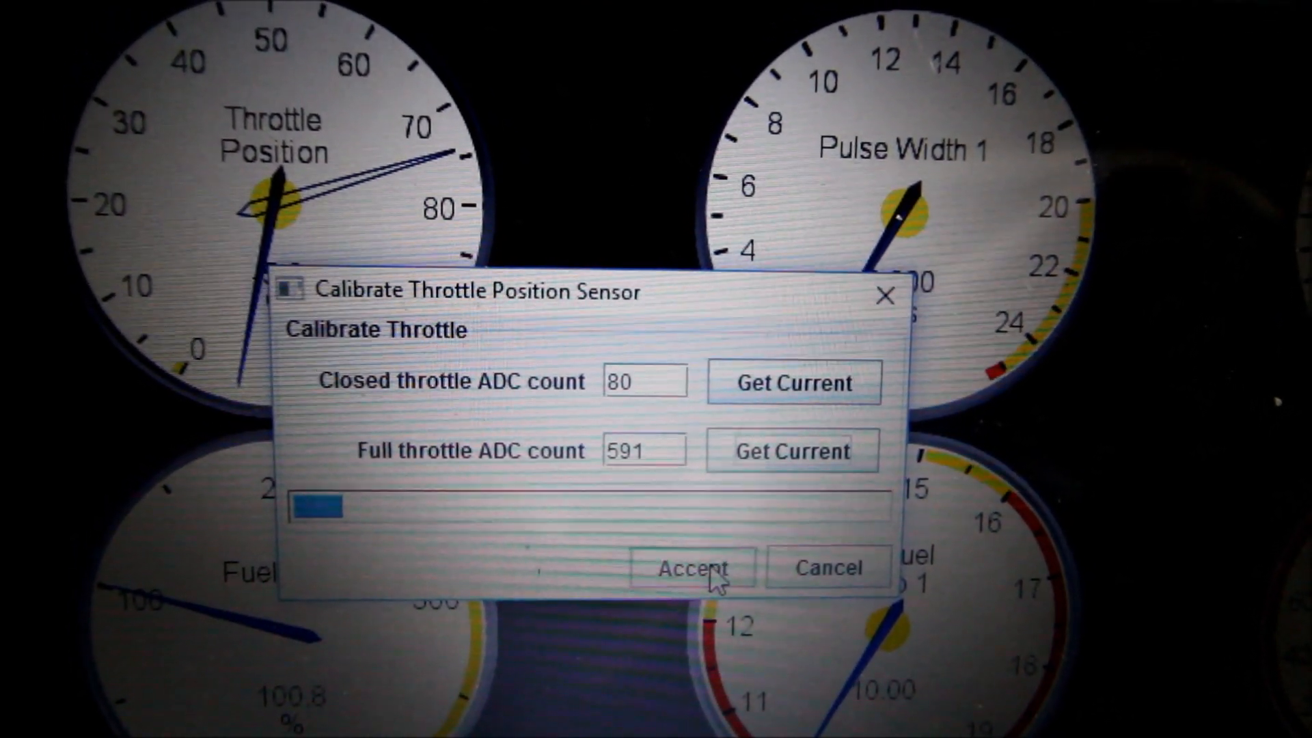
left_click(690, 568)
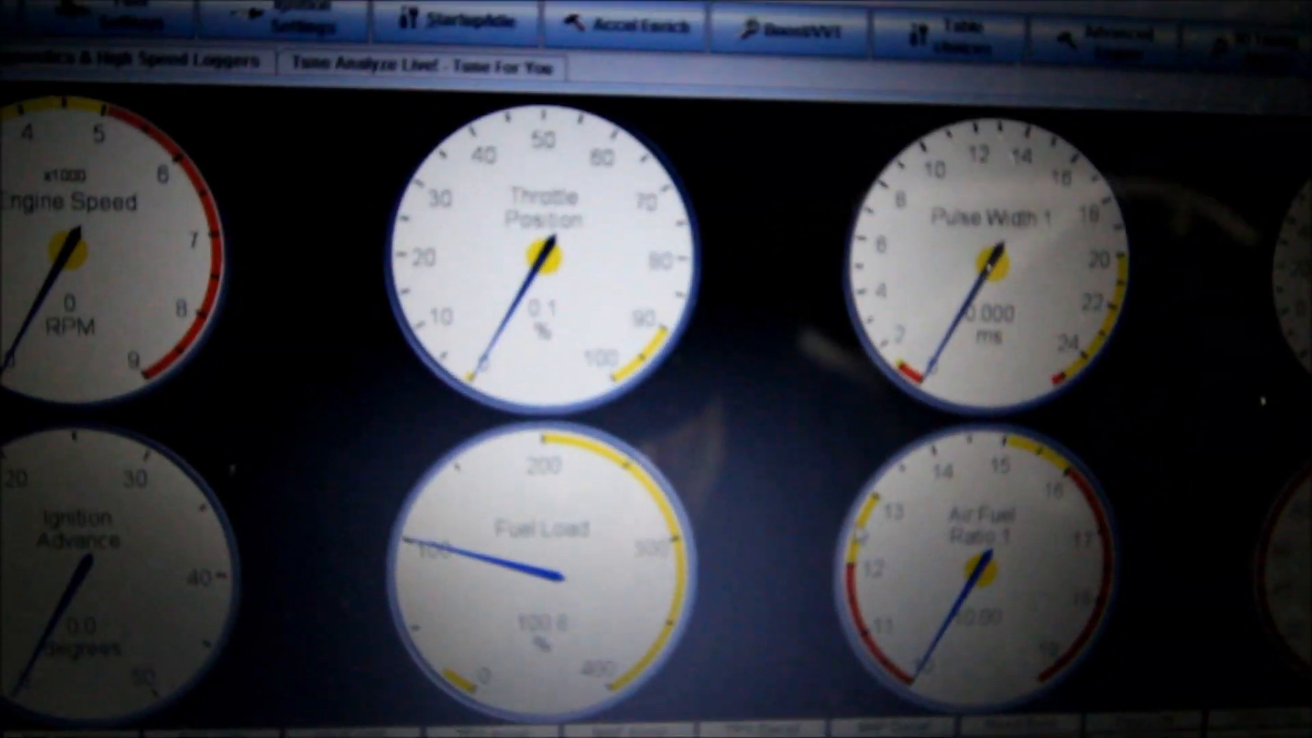
scroll("down", 3)
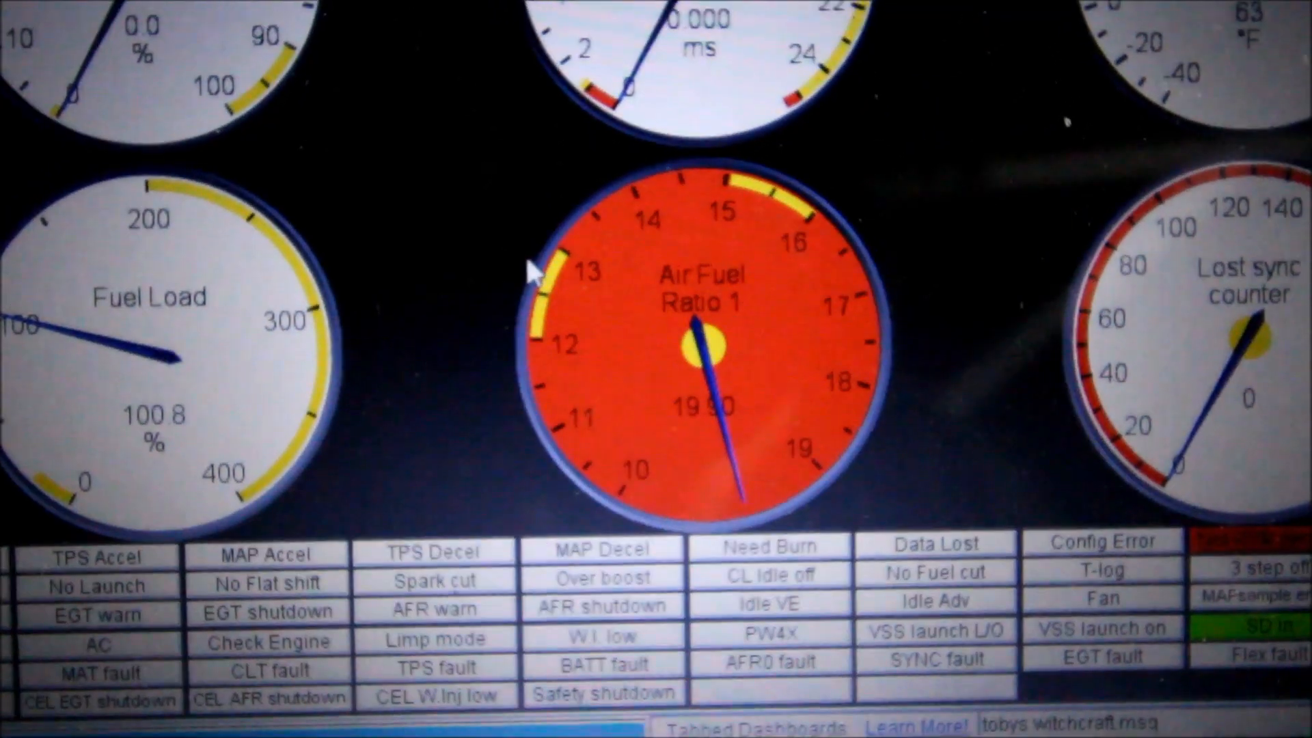